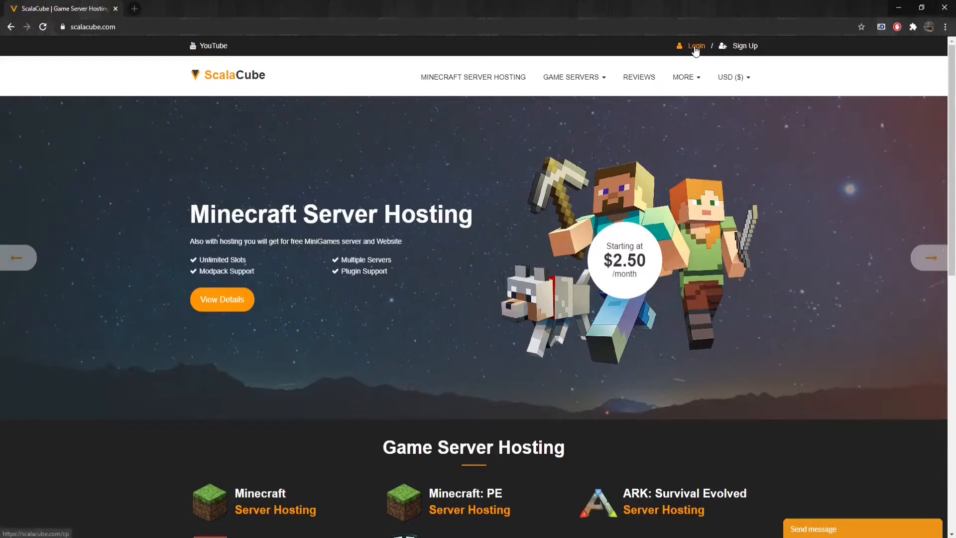
Log in to ScalaCube and open the Backup System page
left_click(695, 46)
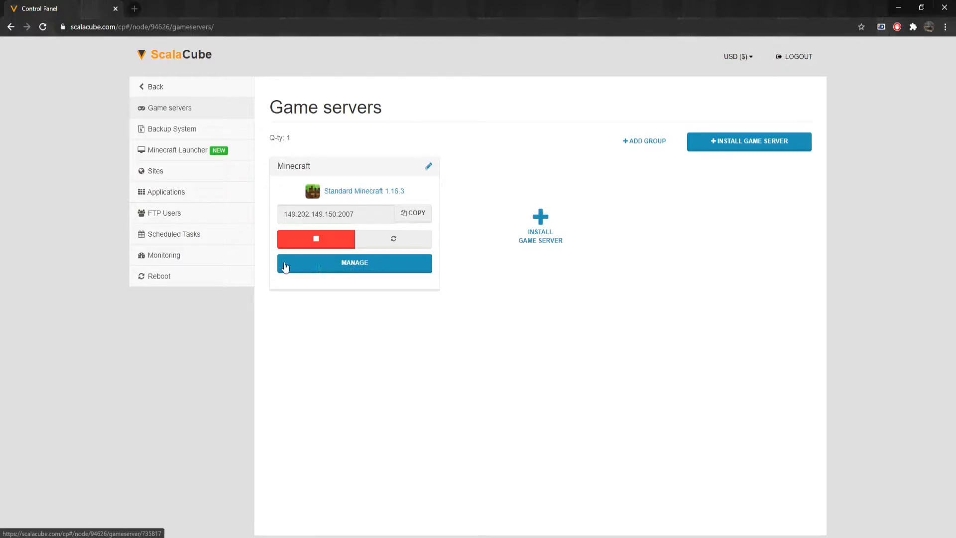
mouse_move(273, 264)
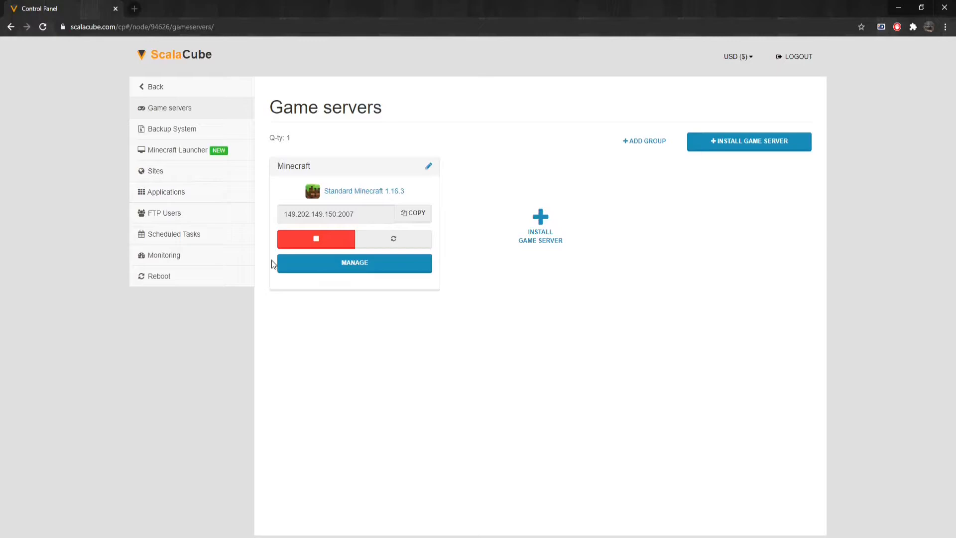
left_click(172, 129)
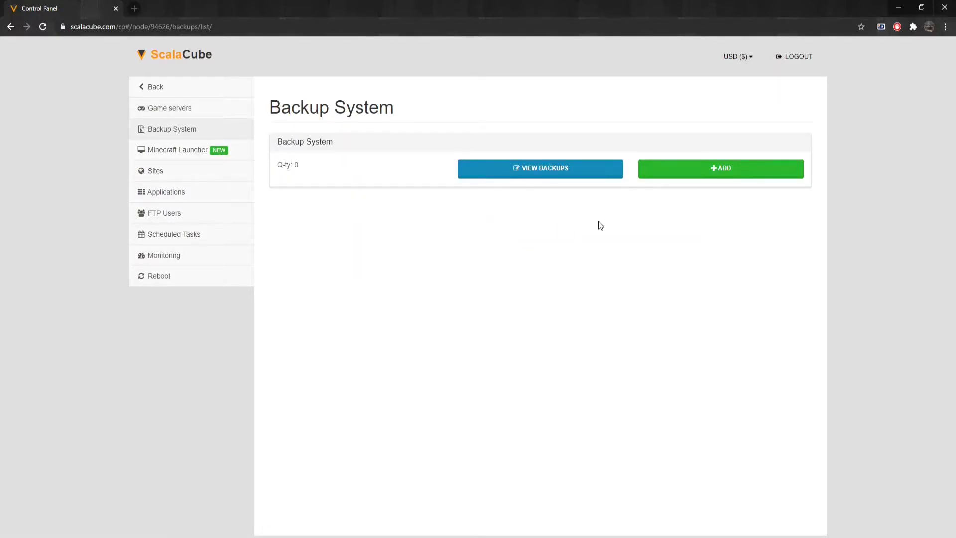
Add a Minecraft backup schedule with a 1 Day interval that deletes the oldest backup
left_click(720, 168)
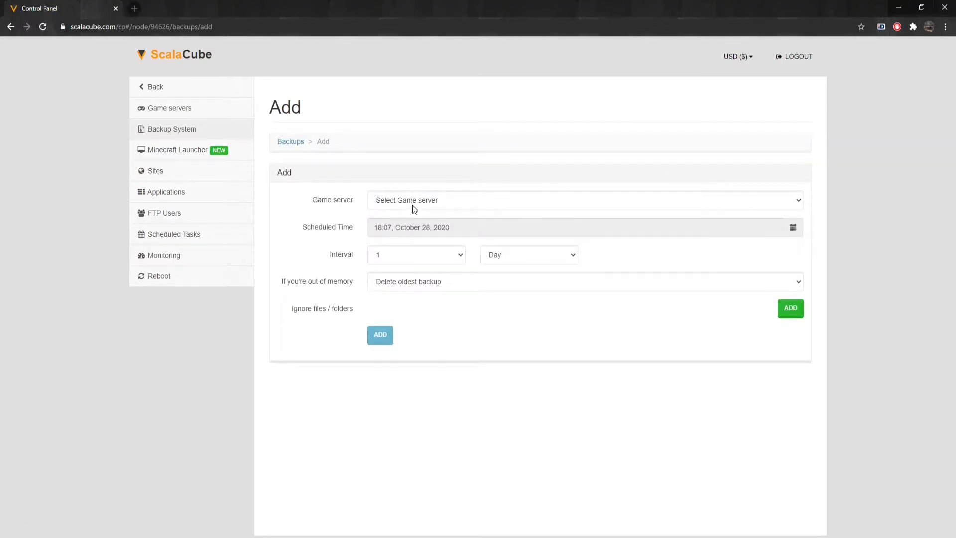
left_click(584, 201)
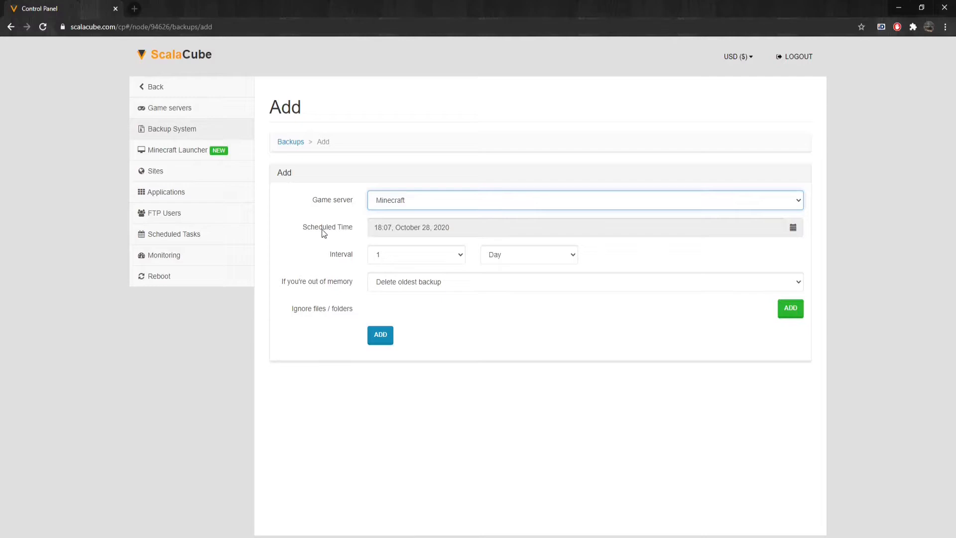
mouse_move(333, 289)
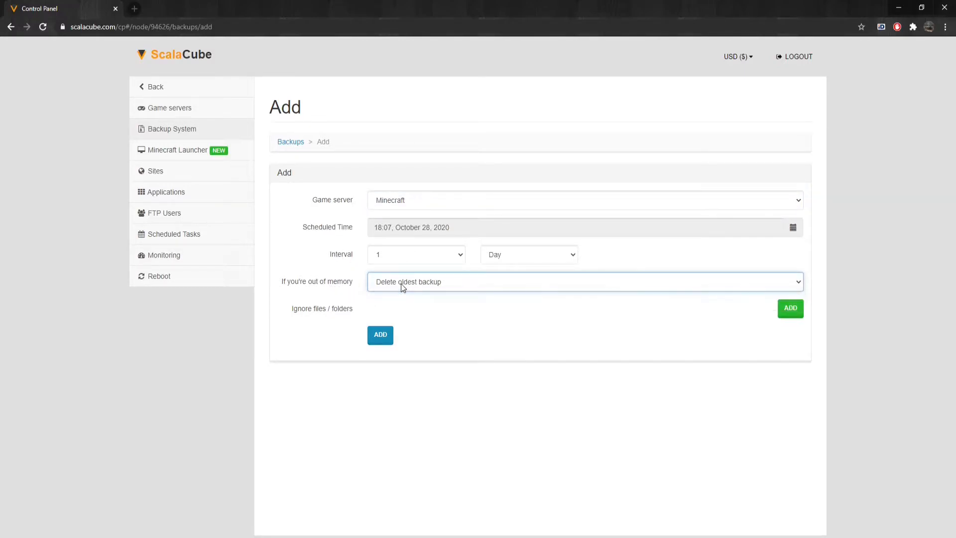
mouse_move(422, 336)
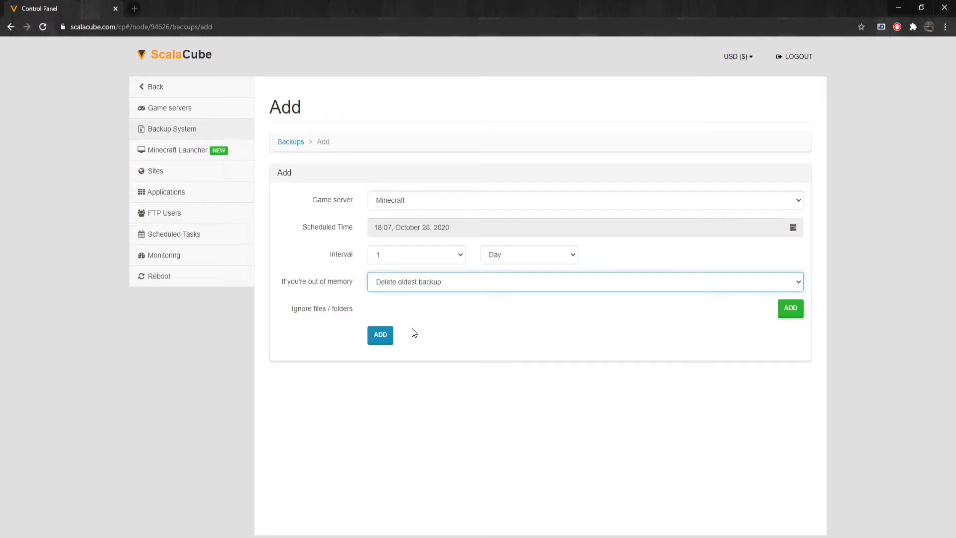
mouse_move(407, 337)
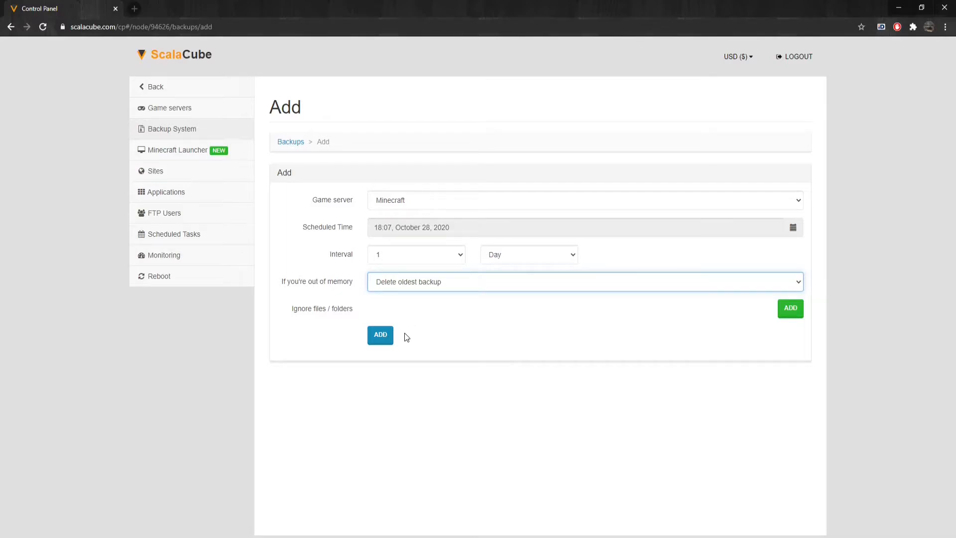
left_click(380, 334)
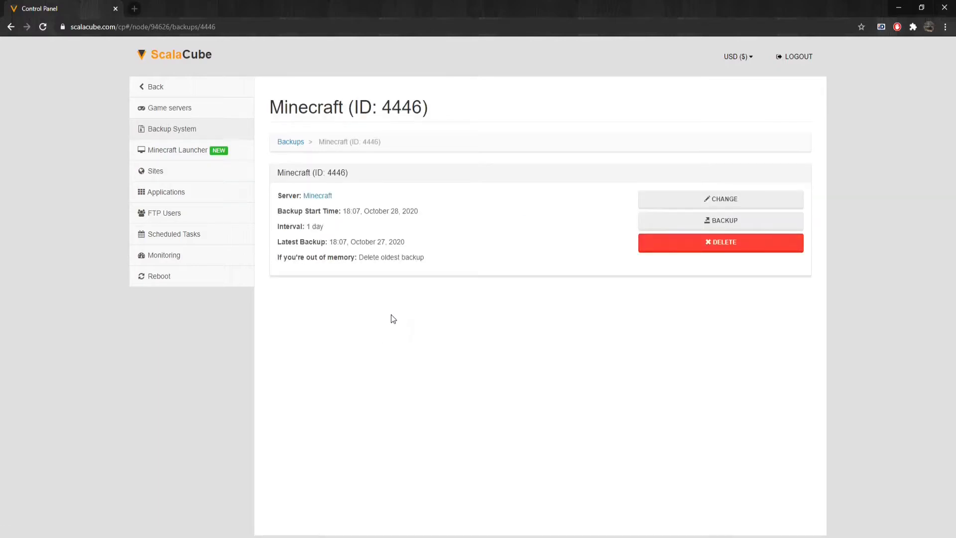
mouse_move(431, 263)
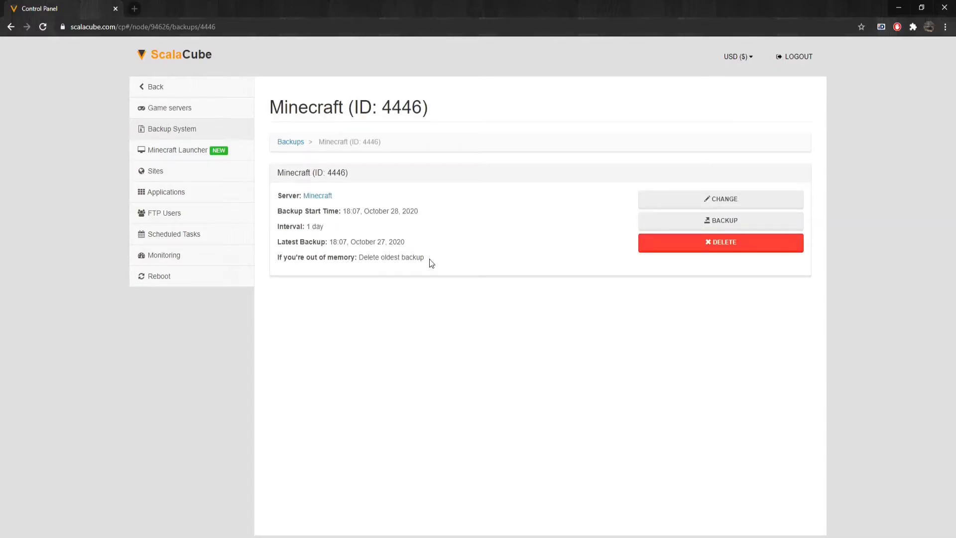
mouse_move(432, 247)
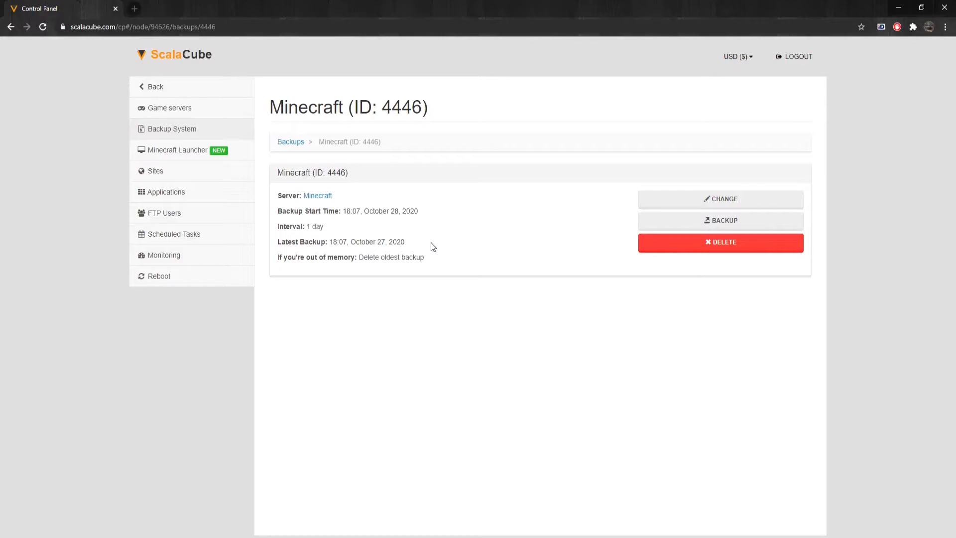
Return to the Backup System list and view details of the Minecraft backup 4446
left_click(173, 128)
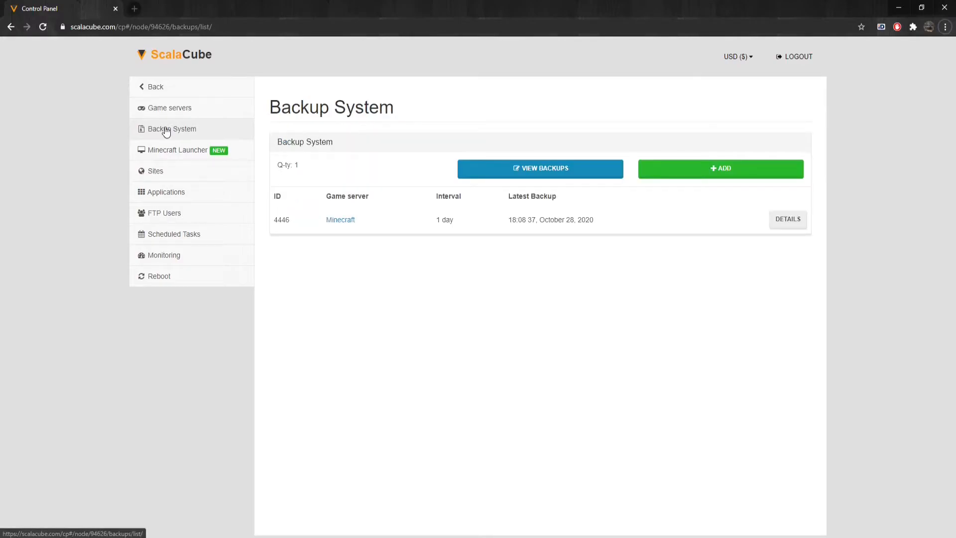
left_click(787, 220)
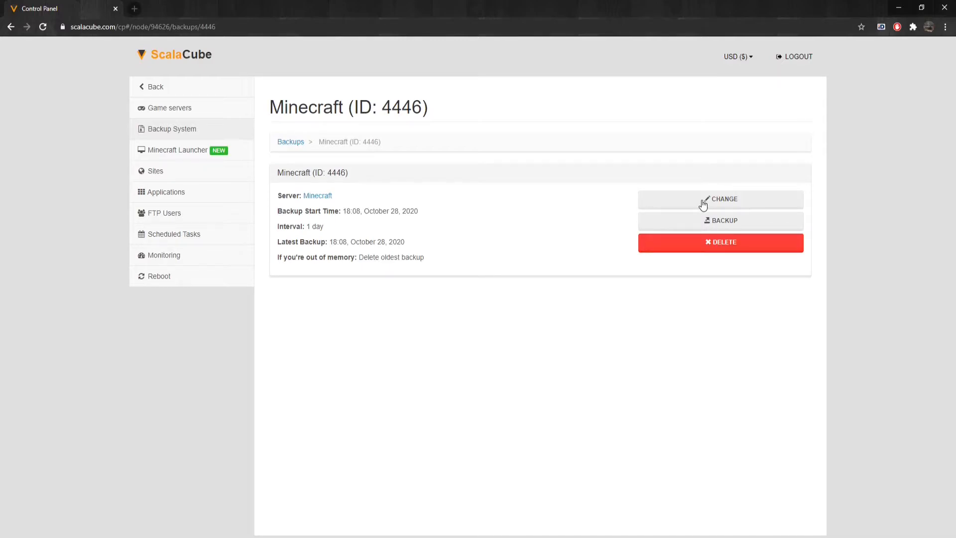
mouse_move(708, 224)
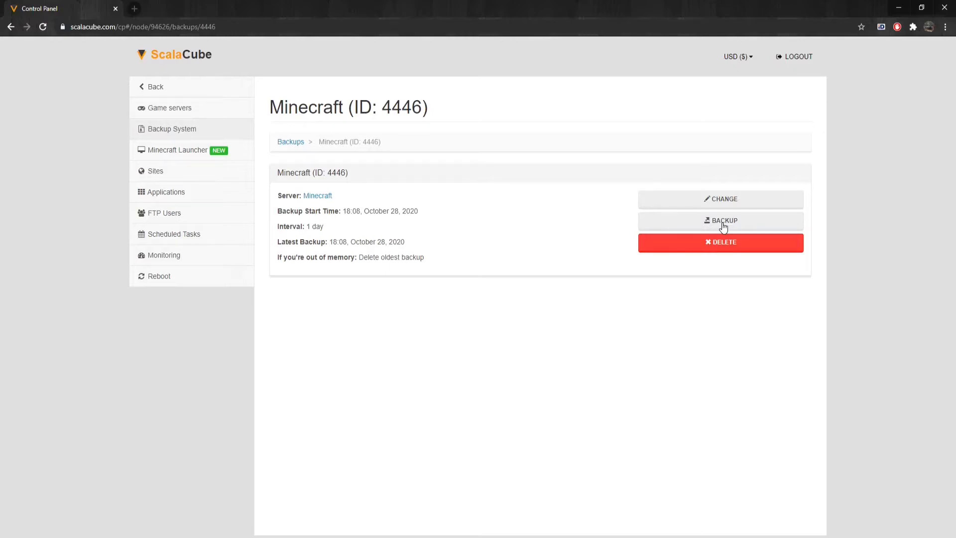
mouse_move(721, 243)
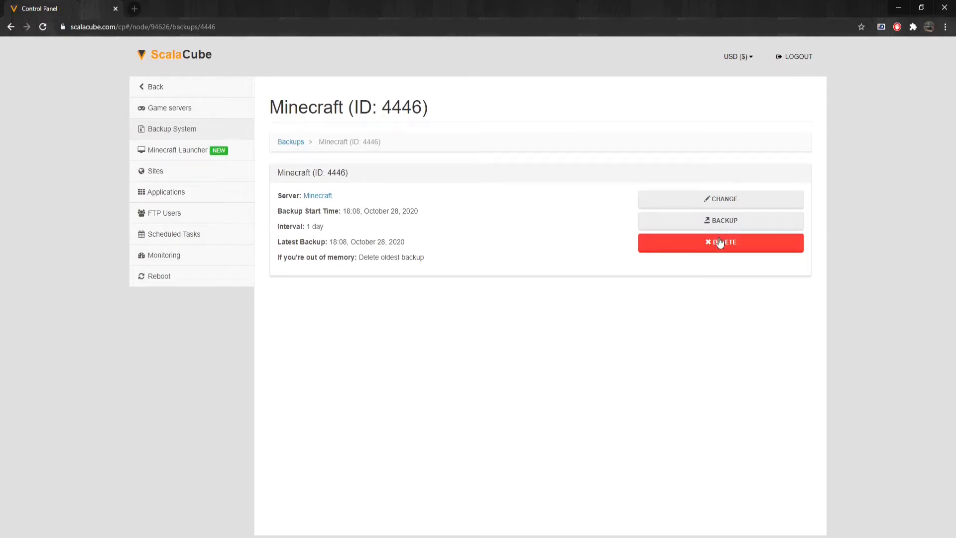
mouse_move(578, 223)
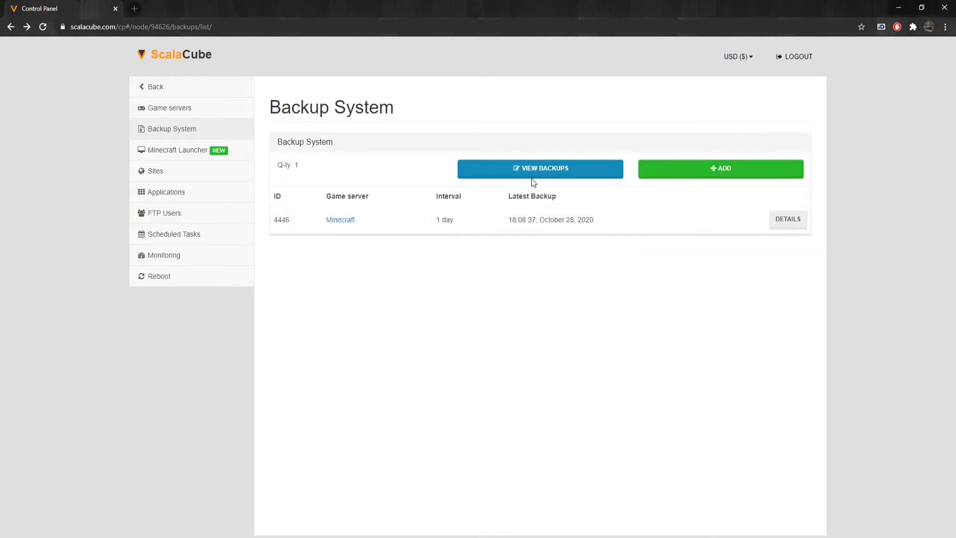
left_click(539, 169)
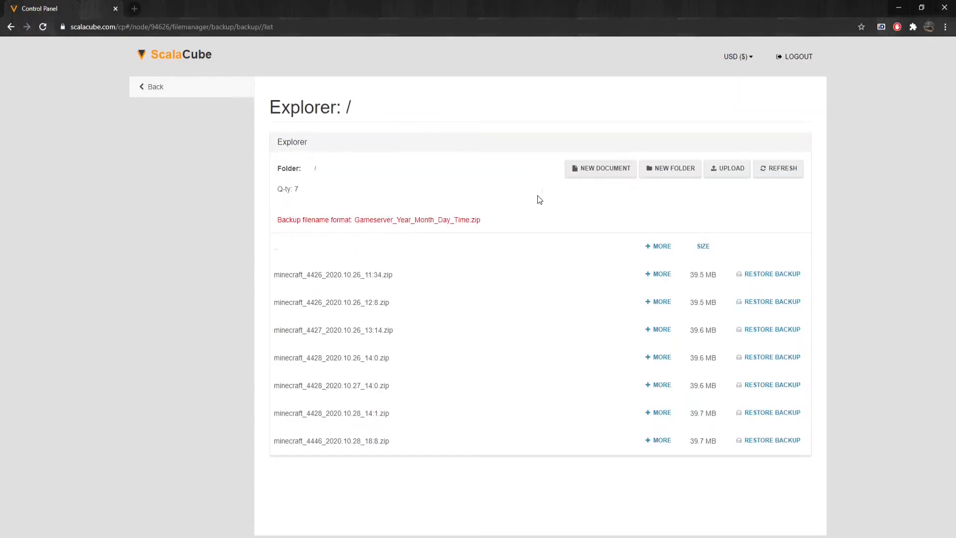
mouse_move(567, 413)
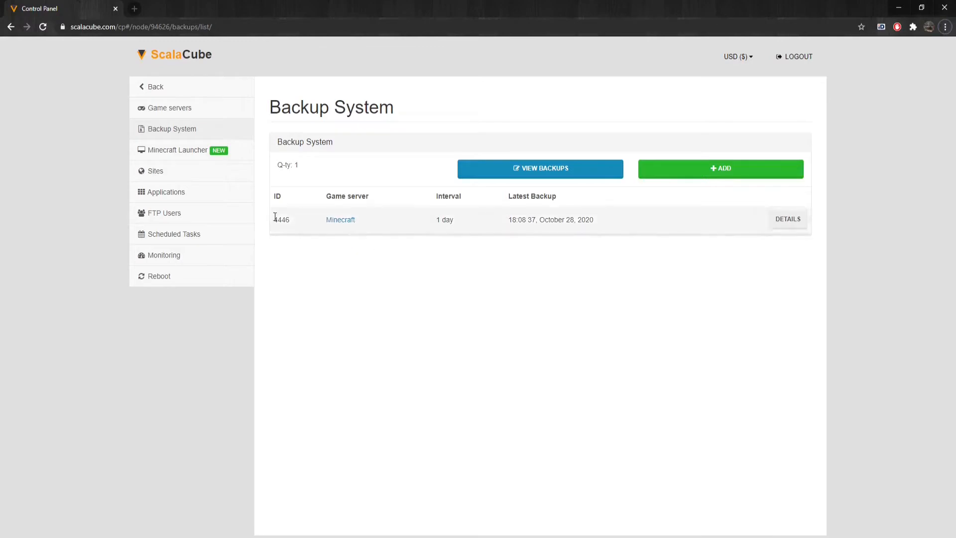
Show the backup system user's FTP and SSH login details under FTP Users
left_click(163, 213)
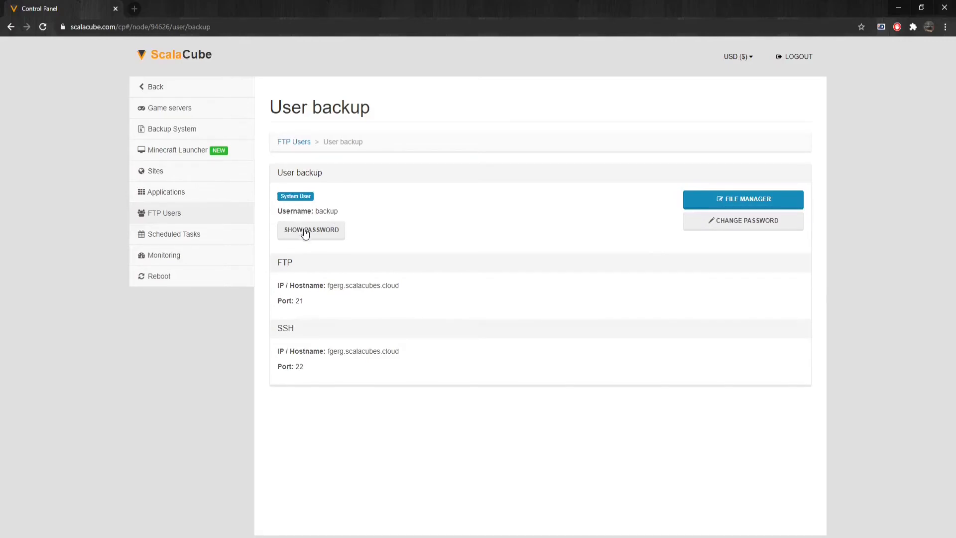
mouse_move(518, 289)
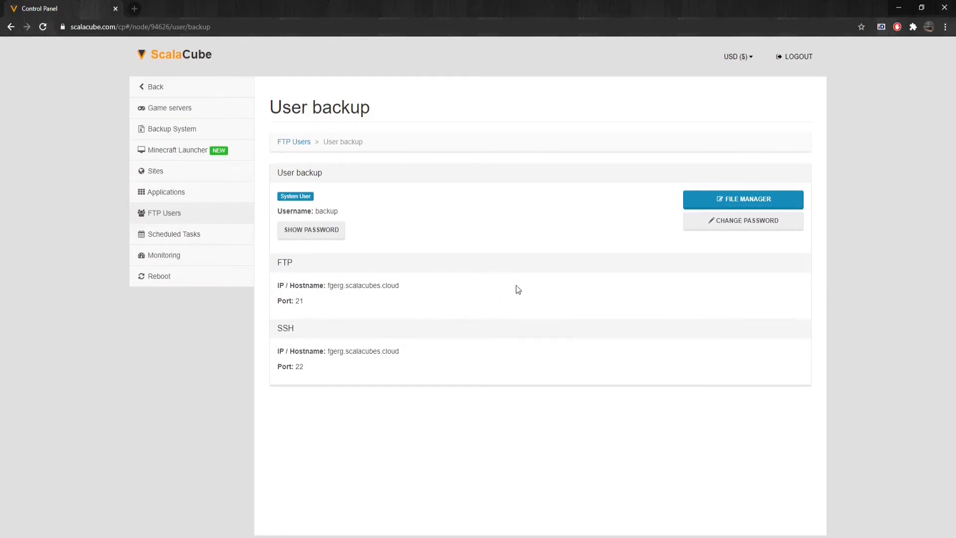
left_click(742, 199)
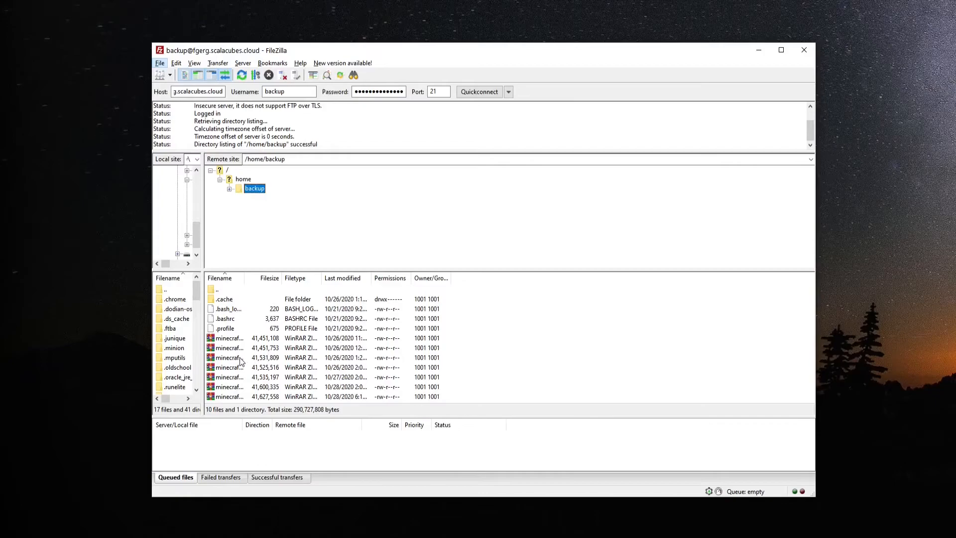
Download a minecraft .zip backup from /home/backup in FileZilla
right_click(229, 357)
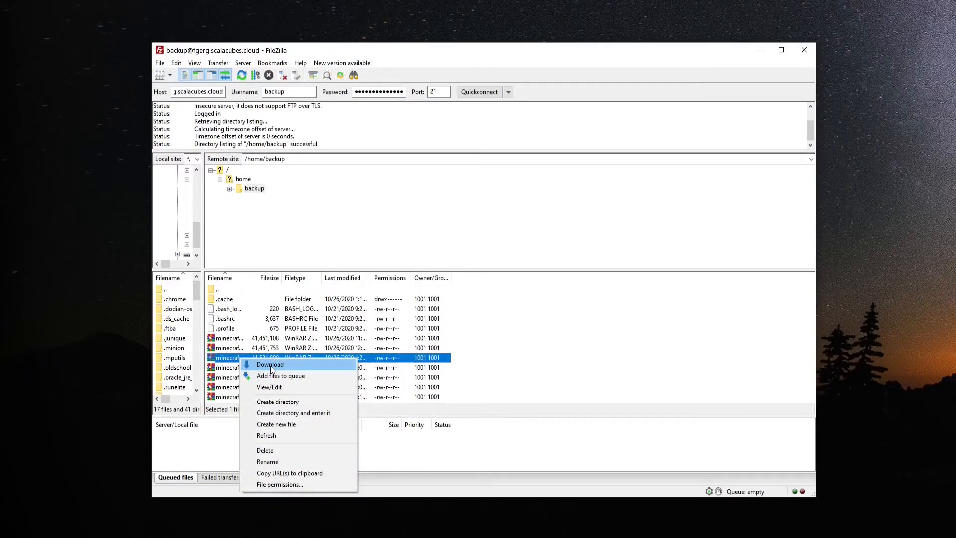
left_click(270, 364)
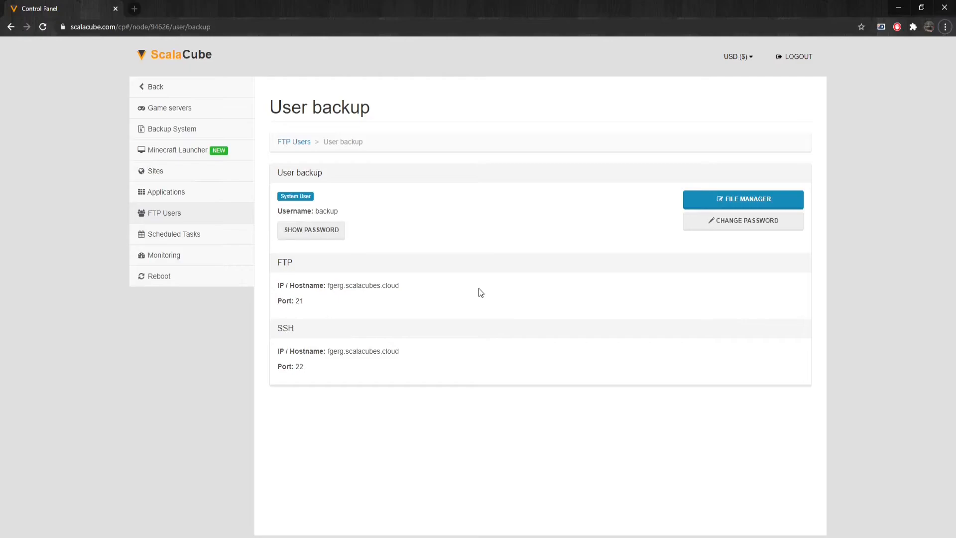
mouse_move(185, 114)
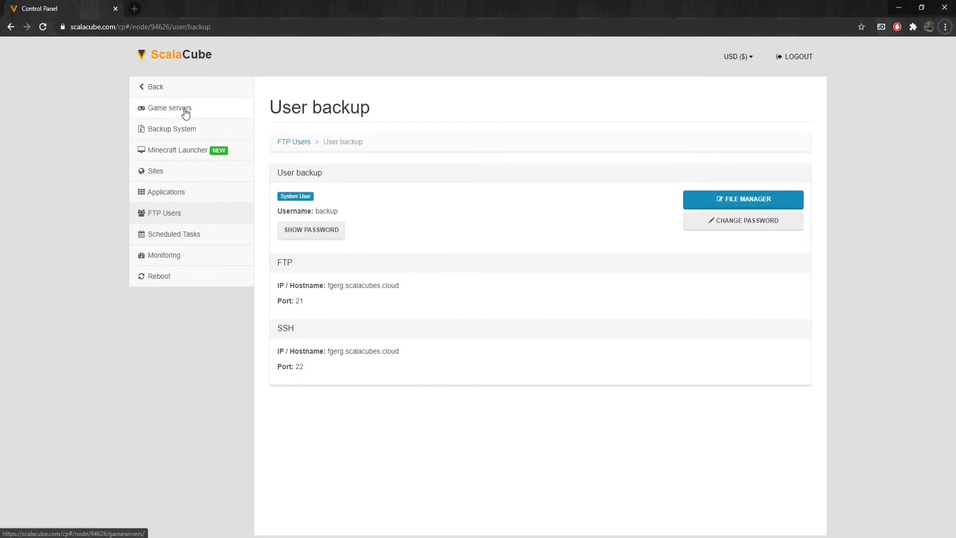
Open the Minecraft server's management page and scroll to its FTP details
left_click(169, 108)
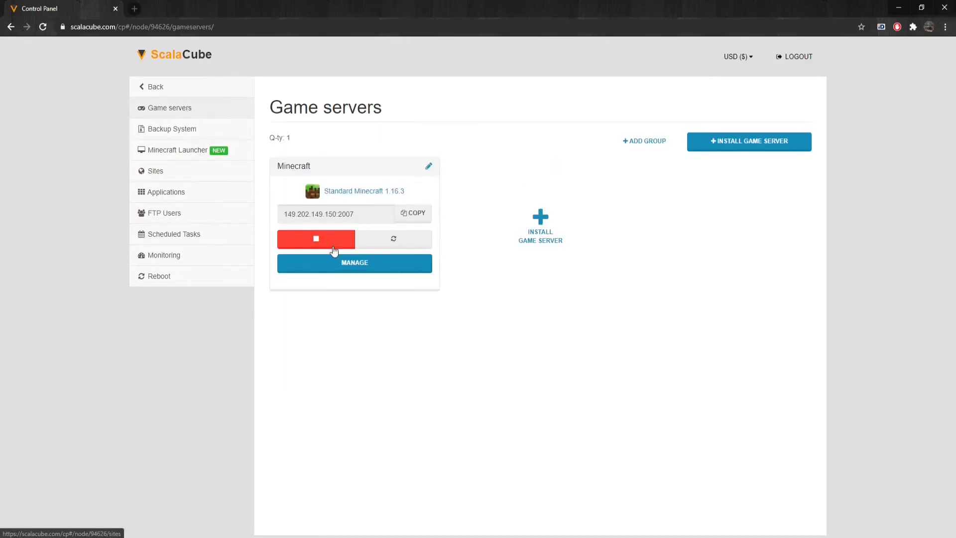
left_click(355, 262)
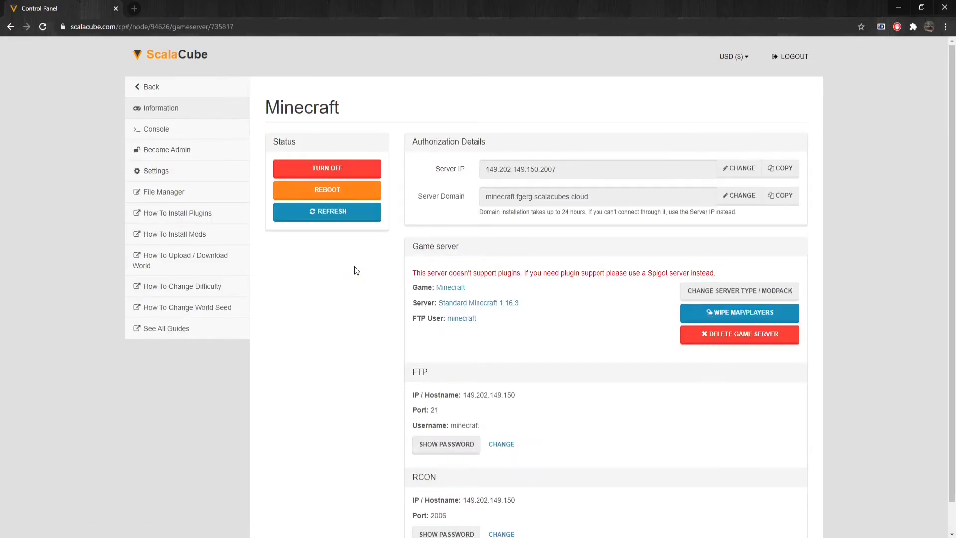
scroll("down", 3)
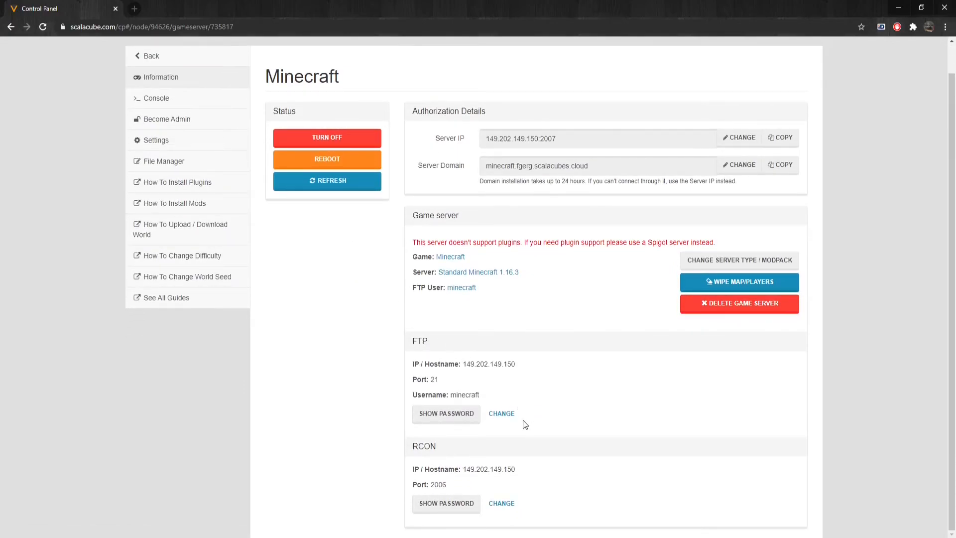
mouse_move(433, 346)
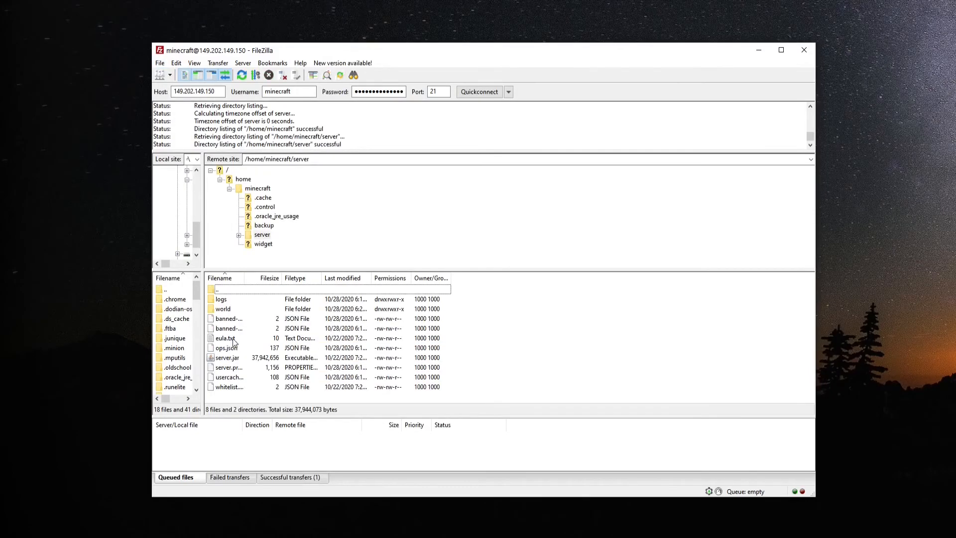
Select the world folder in the /home/minecraft/server listing
left_click_drag(232, 299, 412, 348)
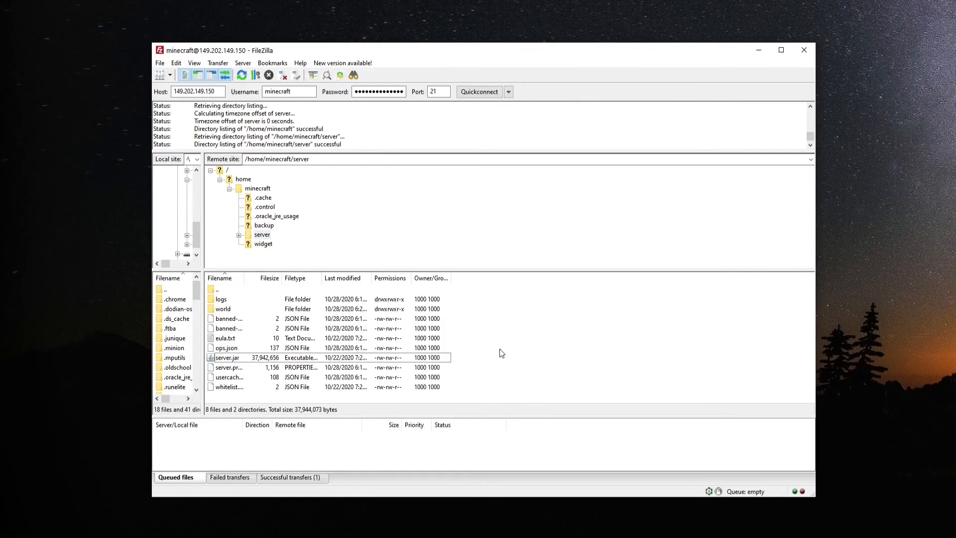
left_click(222, 309)
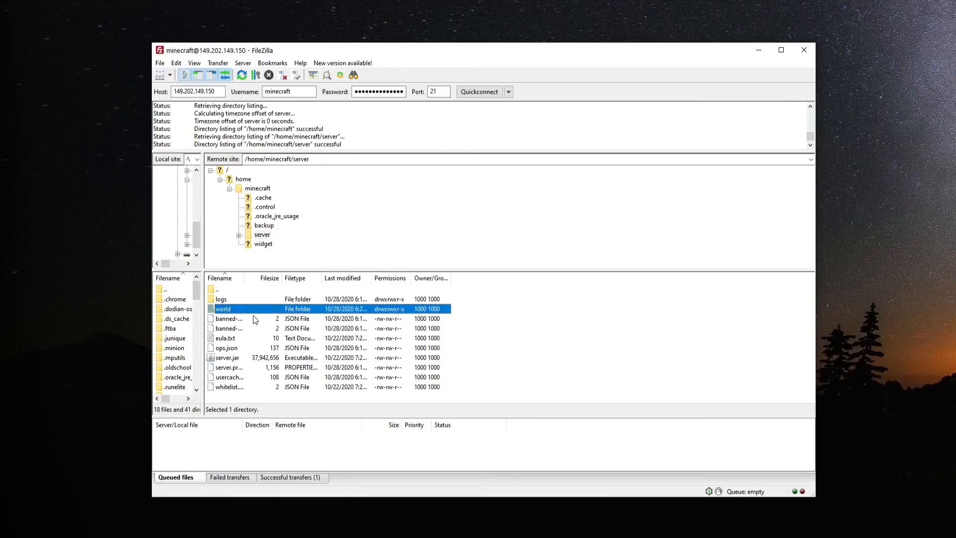